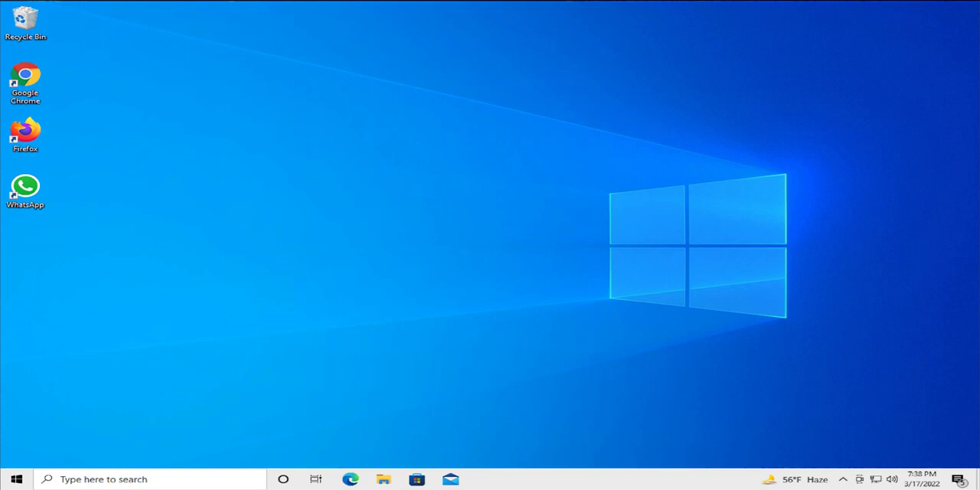
pyautogui.moveTo(460, 333)
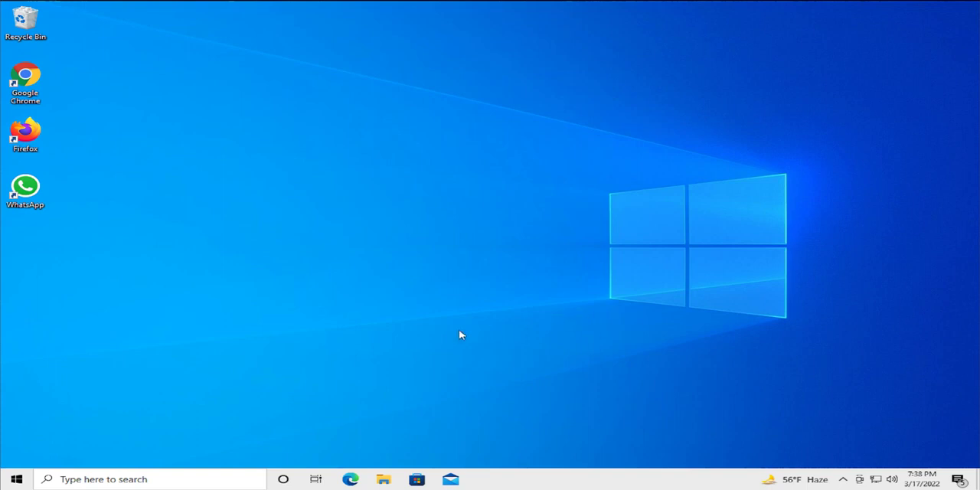
pyautogui.moveTo(16, 478)
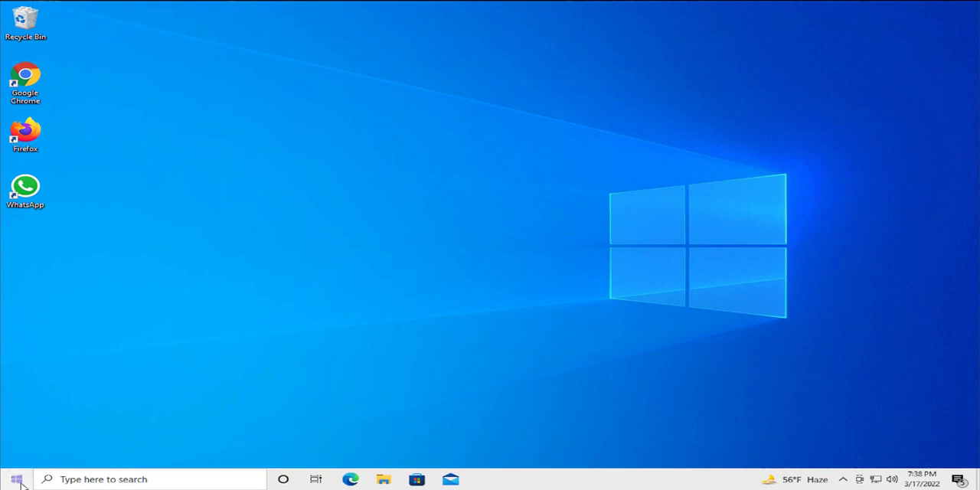
# Launch Control Panel from taskbar search 'control panel' and review the View by: Category options
pyautogui.write('panel')
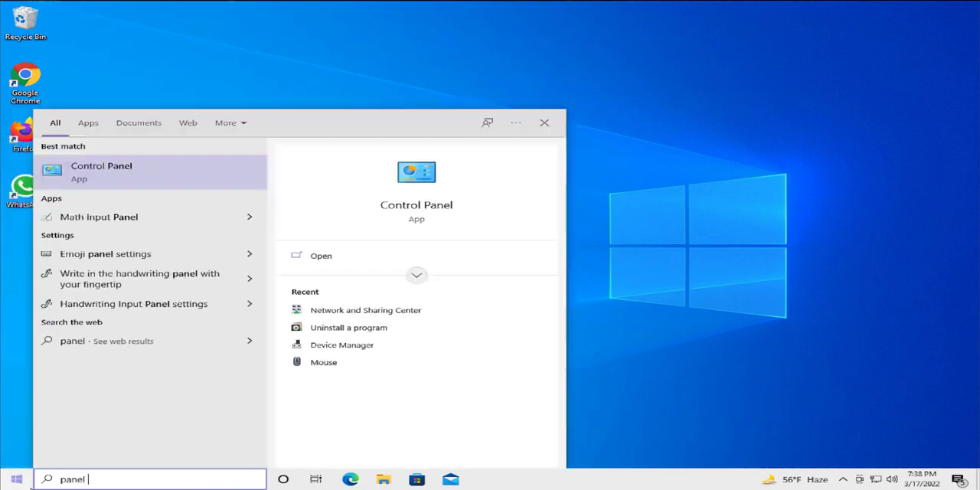
pyautogui.write('control')
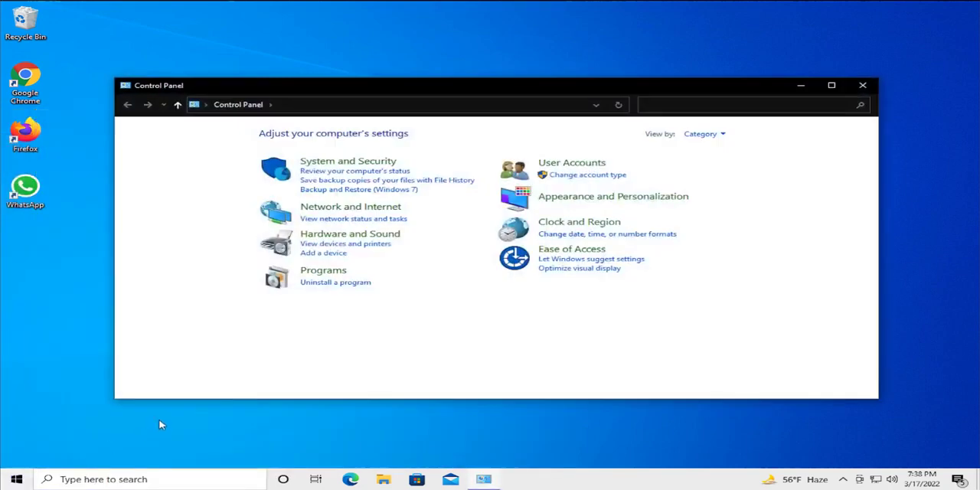
pyautogui.moveTo(463, 206)
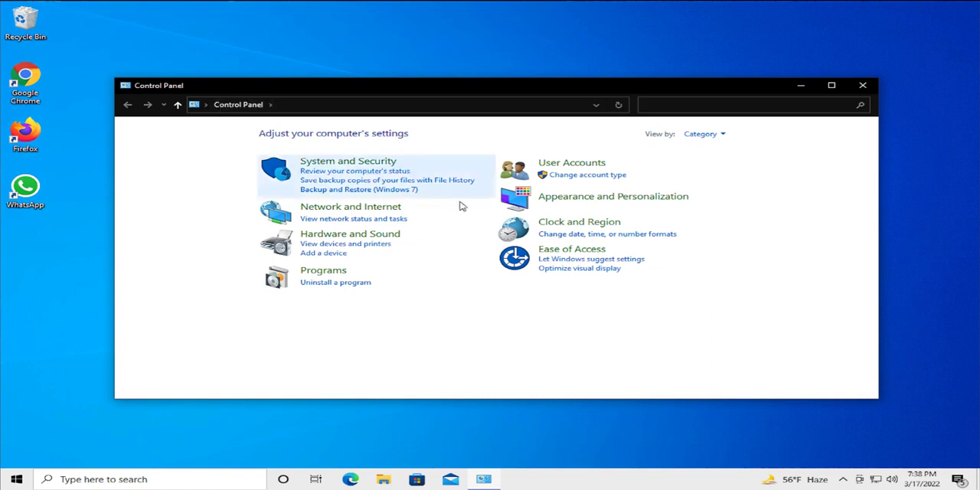
pyautogui.moveTo(677, 144)
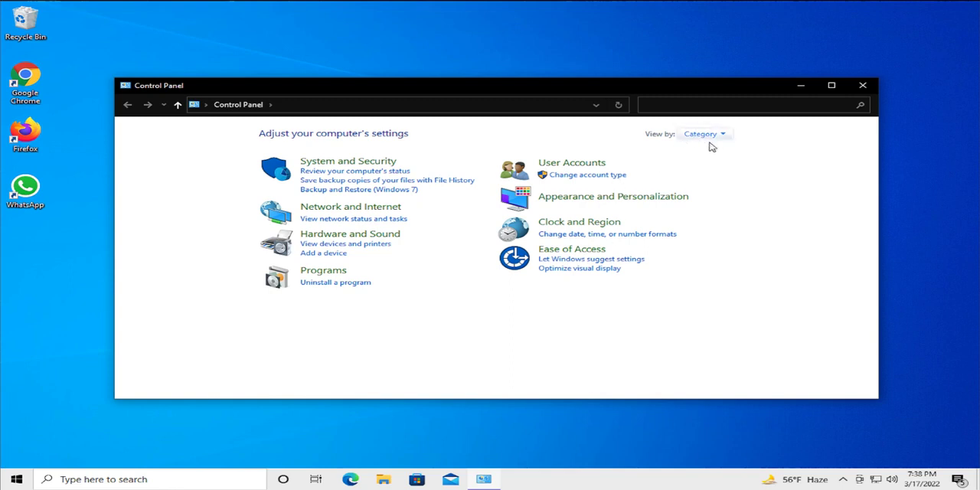
pyautogui.click(704, 134)
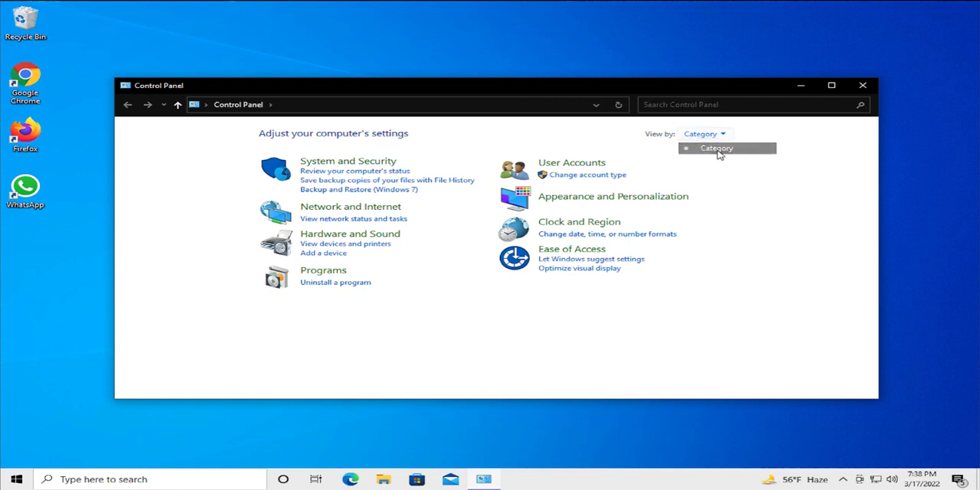
pyautogui.moveTo(349, 207)
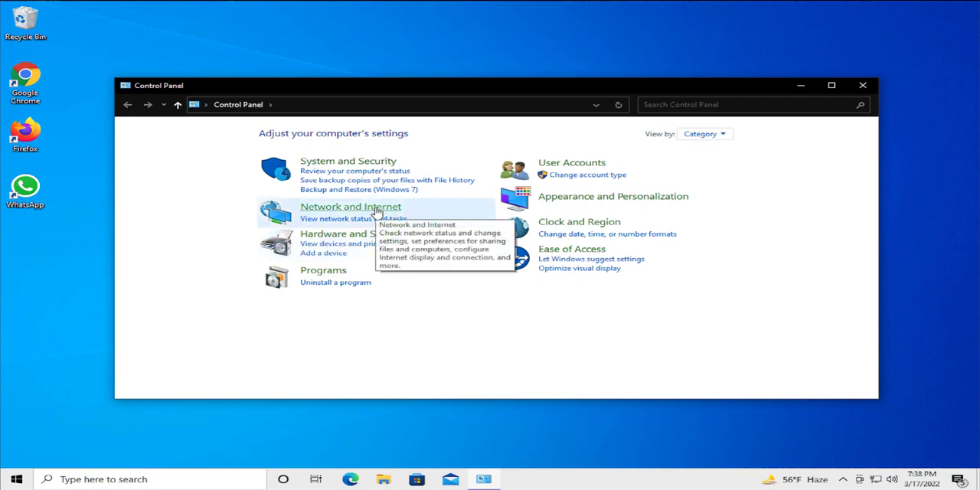
# Go into Network and Internet and reach the Network and Sharing Center
pyautogui.click(350, 207)
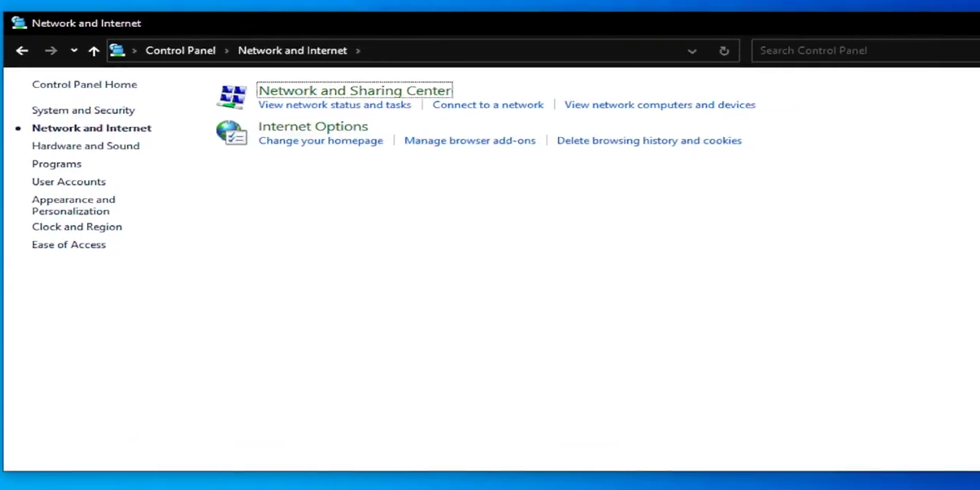
pyautogui.moveTo(316, 104)
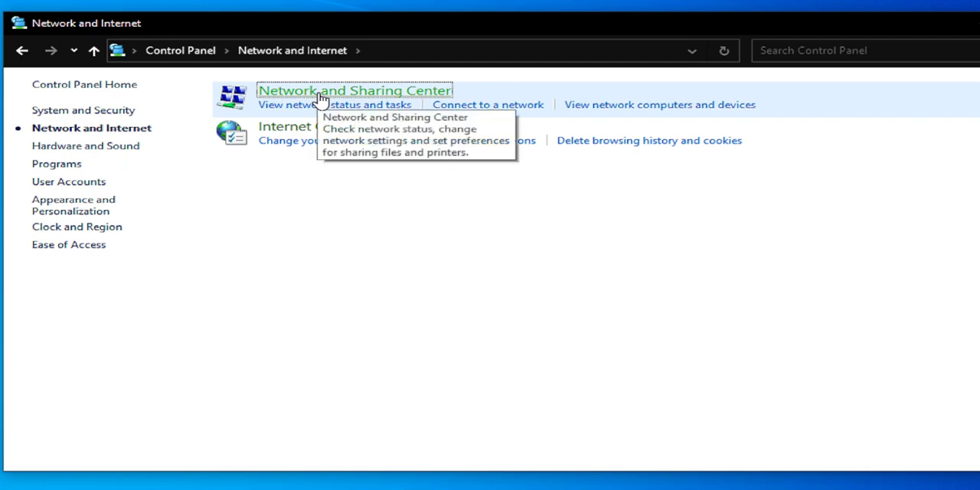
pyautogui.click(354, 91)
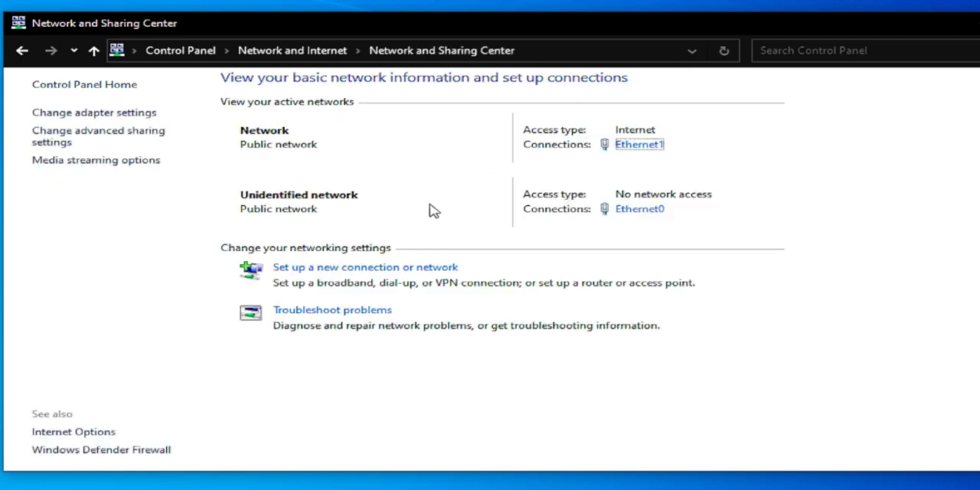
pyautogui.moveTo(640, 144)
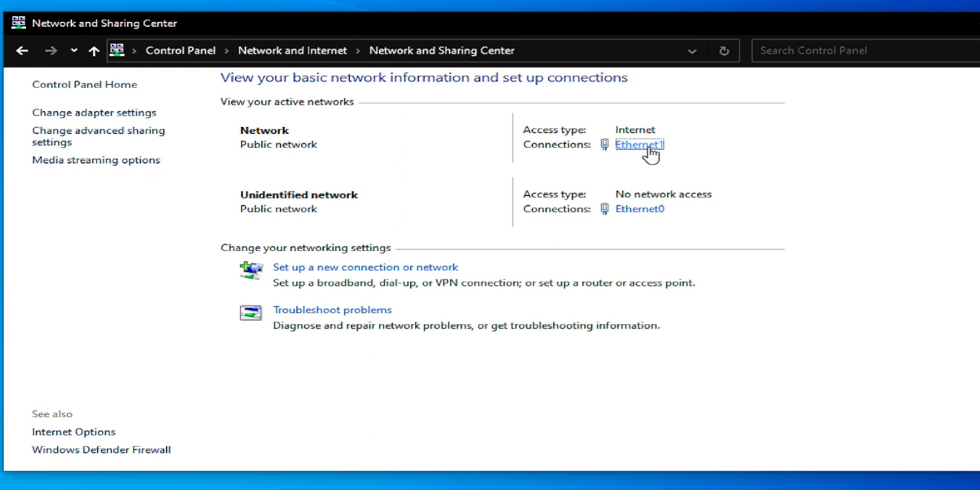
# From Ethernet1 Status, reach the Internet Protocol Version 4 (TCP/IPv4) properties
pyautogui.click(638, 144)
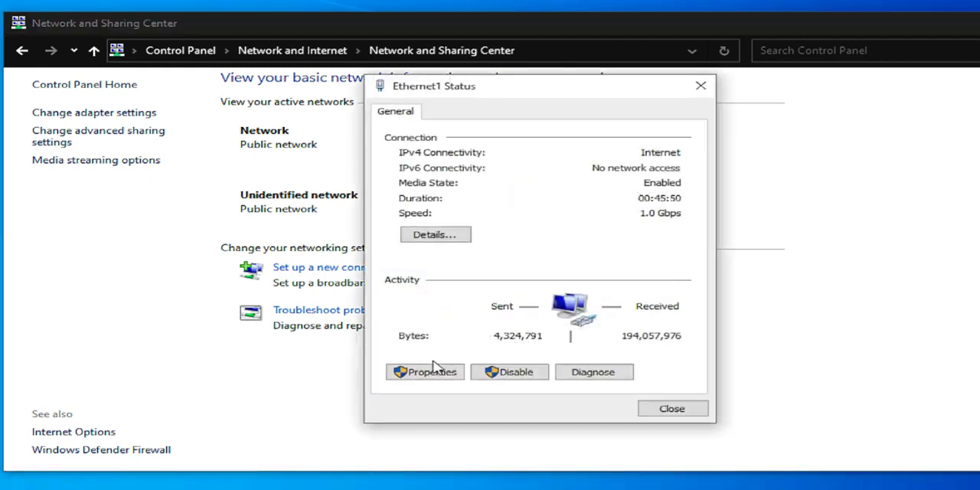
pyautogui.click(424, 370)
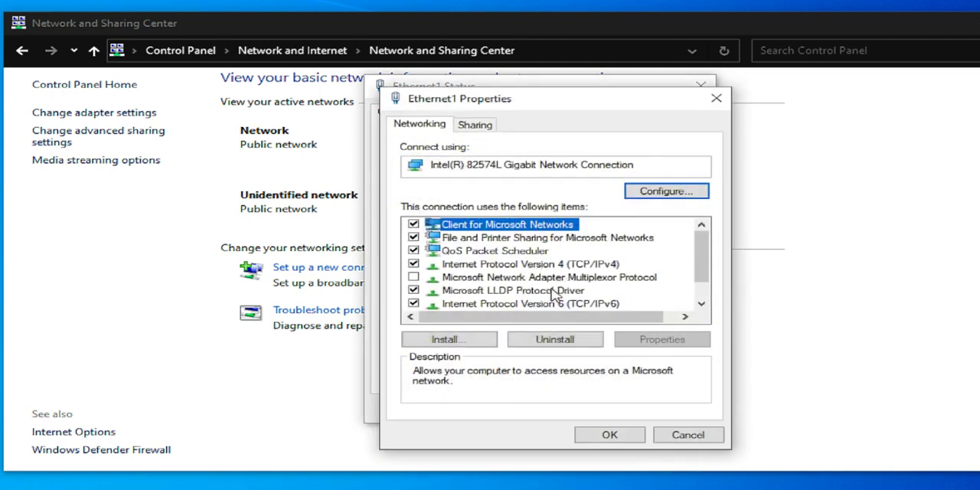
pyautogui.click(502, 263)
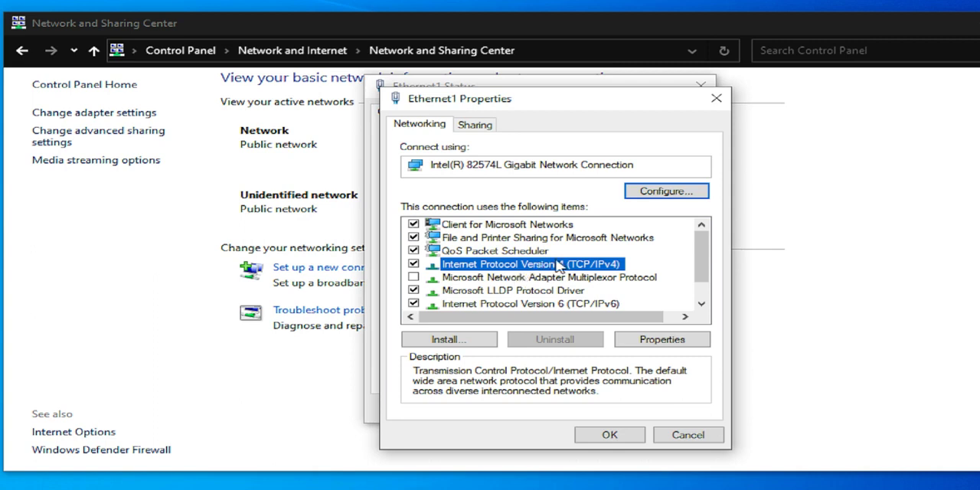
pyautogui.moveTo(598, 270)
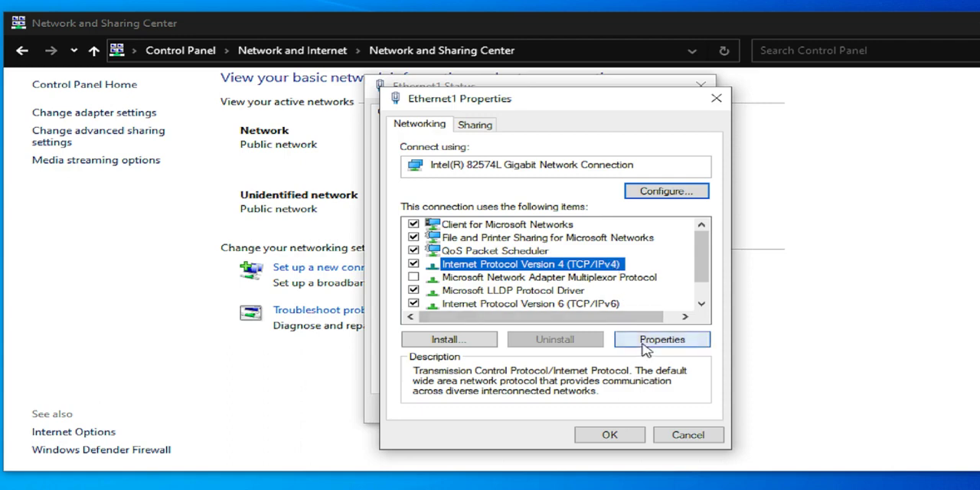
pyautogui.click(662, 340)
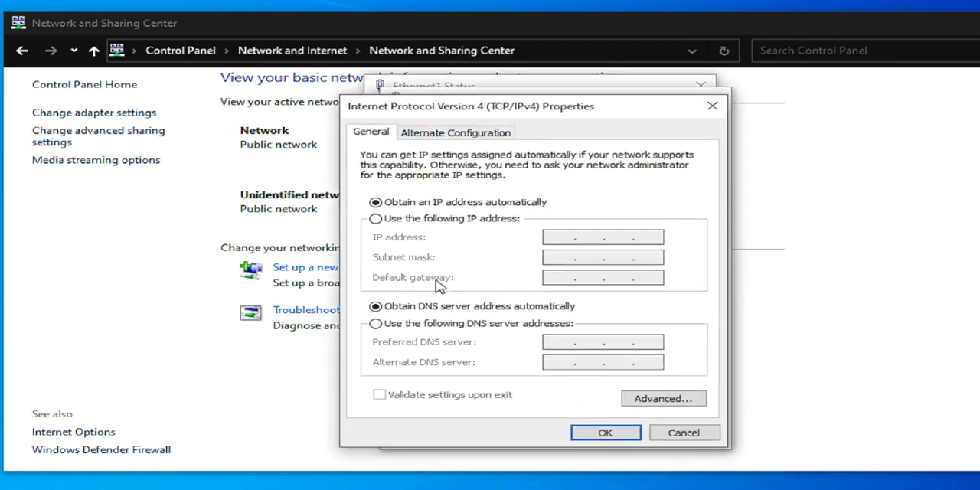
# Enter manual DNS servers 8.8.8.8 and 8.8.4.4 for Ethernet1 IPv4 and confirm with OK
pyautogui.click(377, 323)
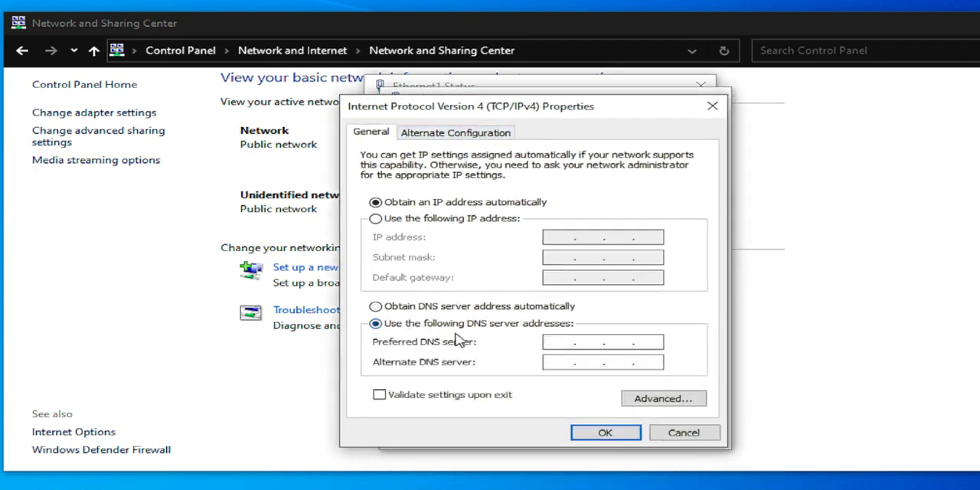
pyautogui.moveTo(498, 334)
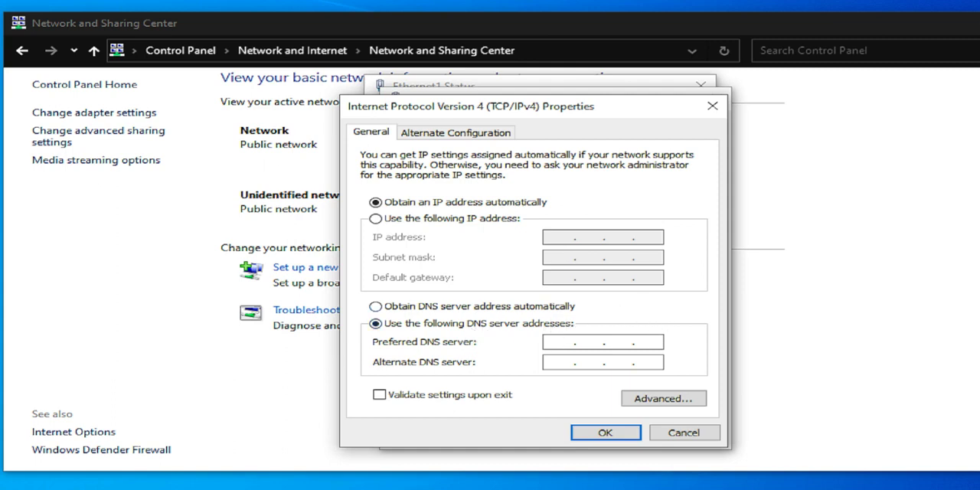
pyautogui.write('8 . .')
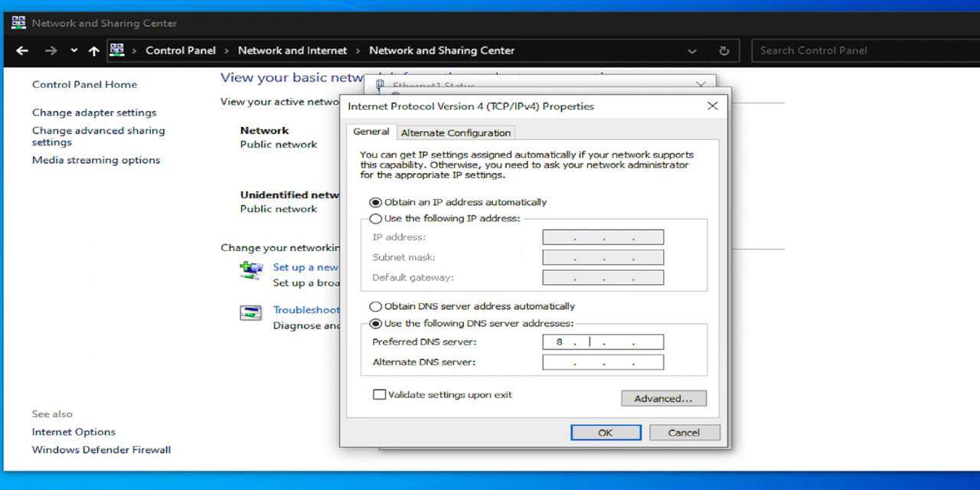
pyautogui.write('.8.8')
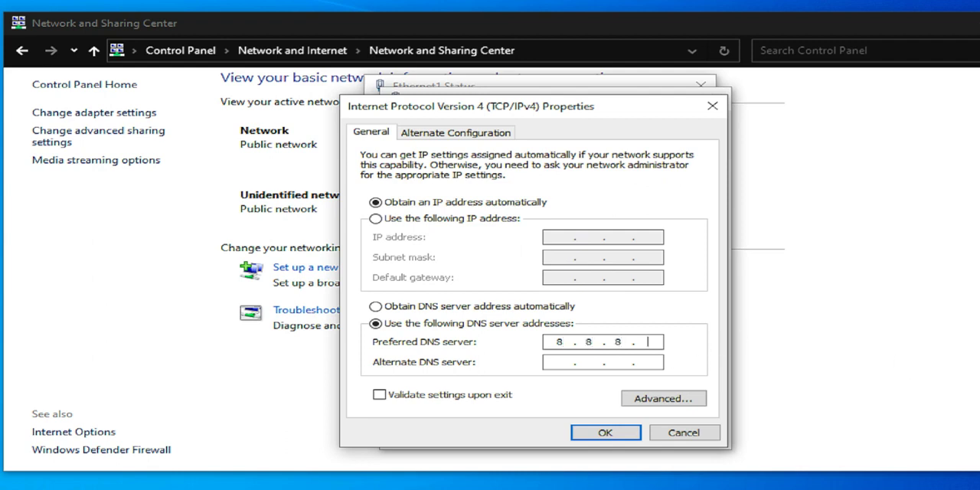
pyautogui.write('8')
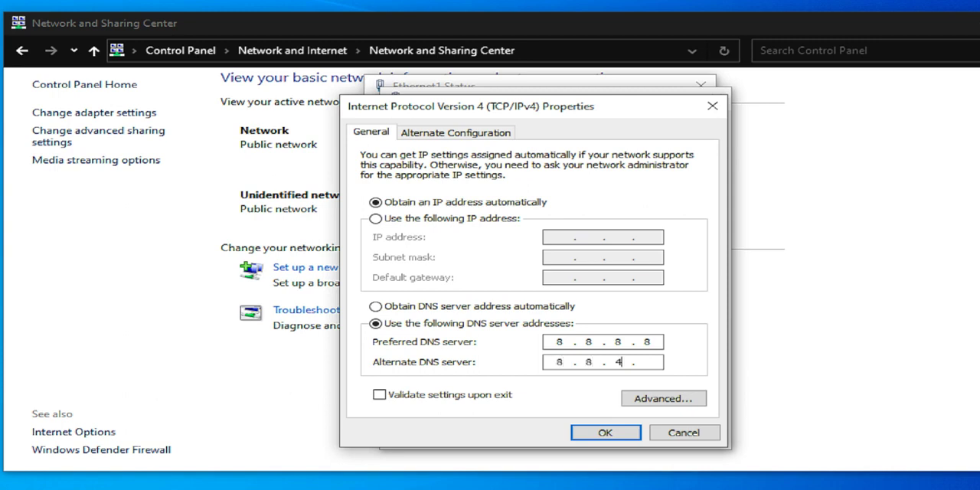
pyautogui.write('4')
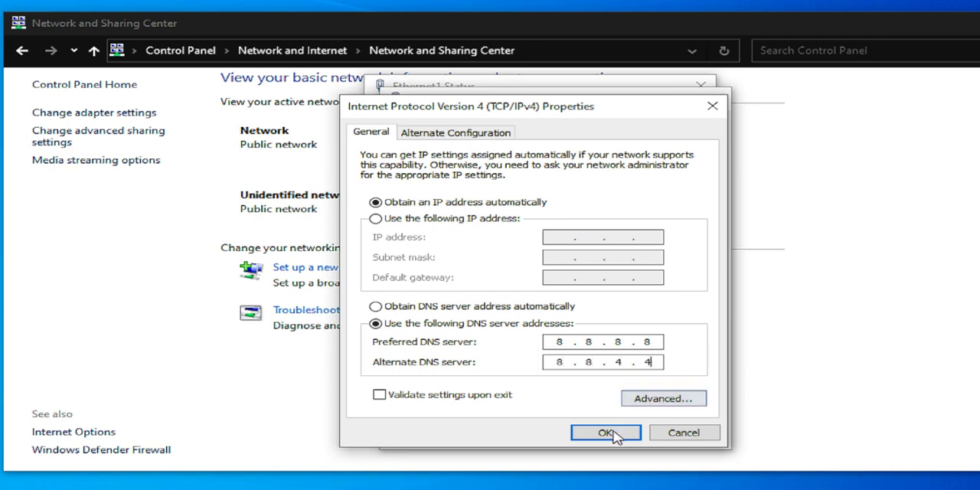
pyautogui.click(605, 432)
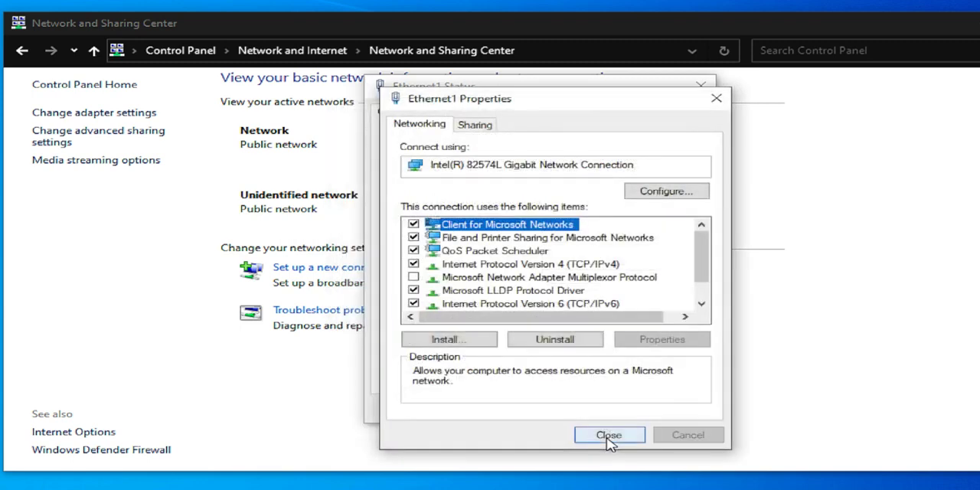
# Close the Ethernet1 Properties and Ethernet1 Status windows
pyautogui.click(609, 435)
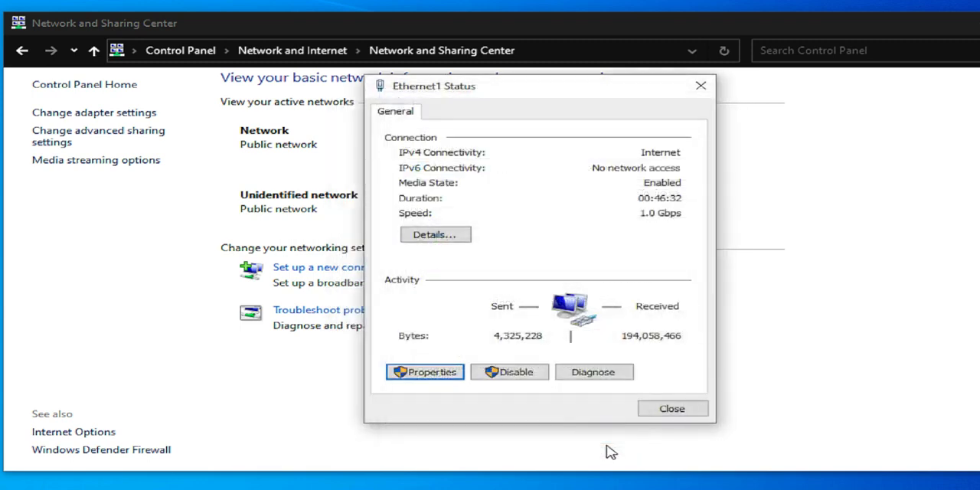
pyautogui.click(671, 407)
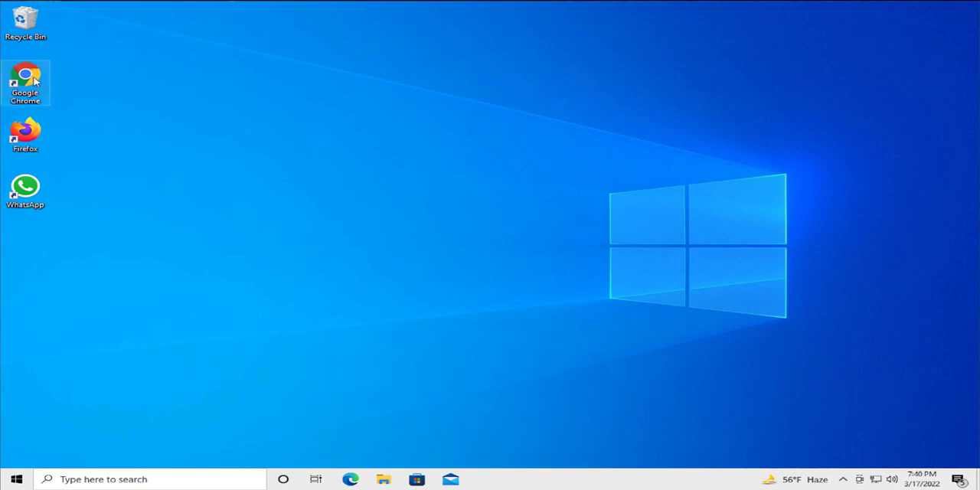
# In Chrome, search Google for 'wikipedia' and load the Wikipedia main page
pyautogui.doubleClick(25, 82)
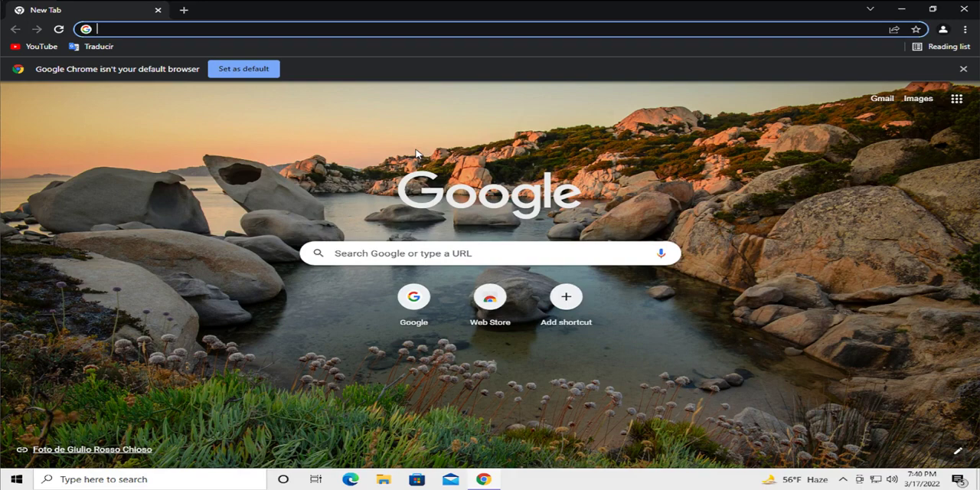
pyautogui.write('wikipedia')
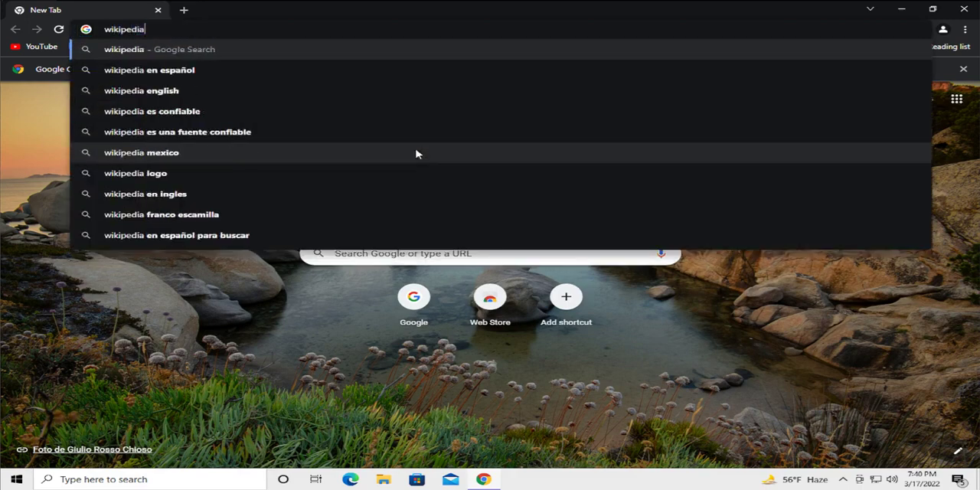
pyautogui.press('Return')
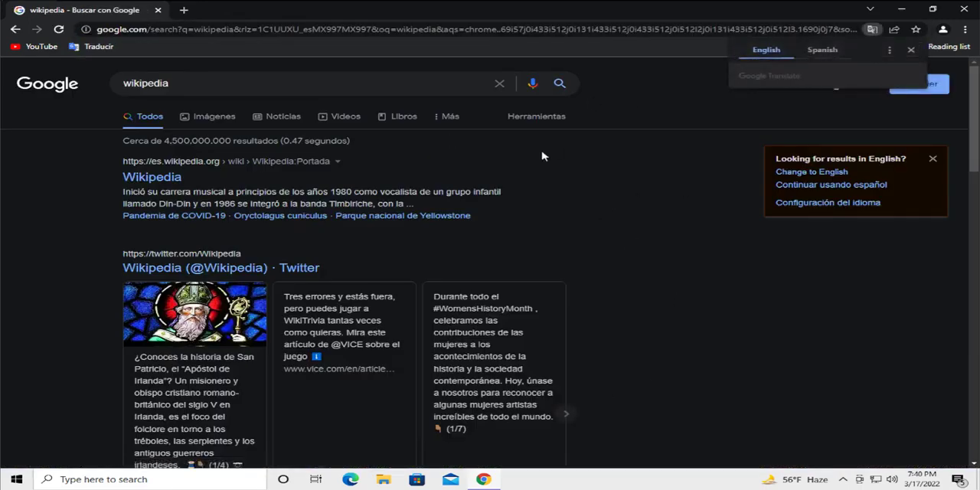
pyautogui.click(152, 177)
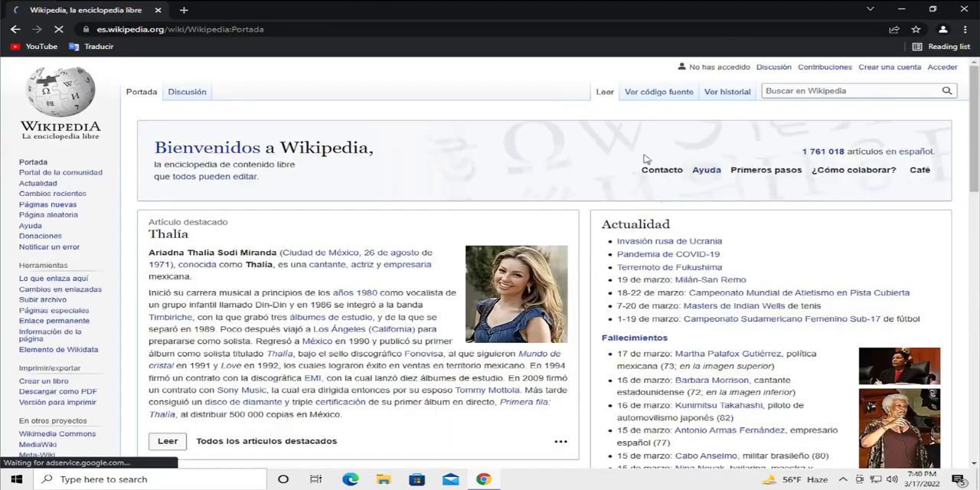